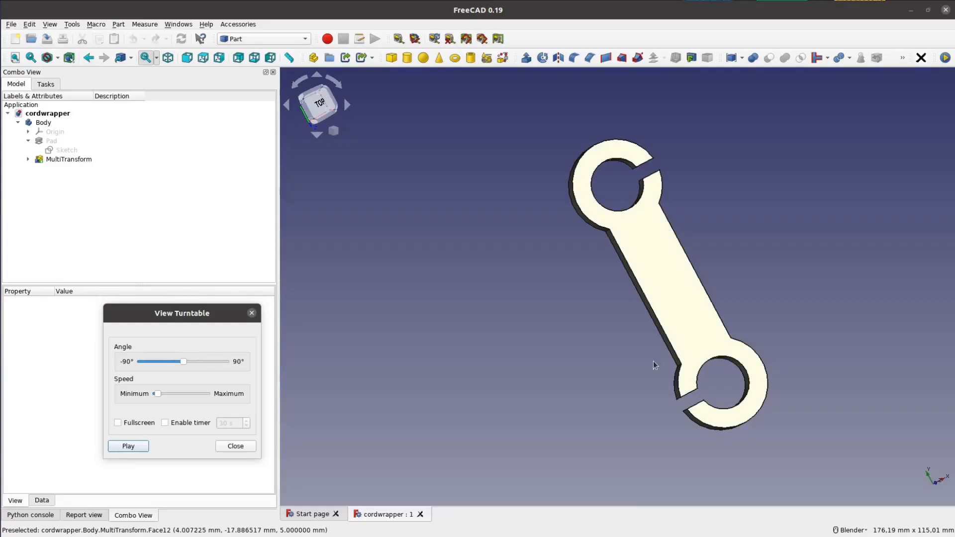
Step: Start the turntable animation so the cord wrapper part spins in the 3D view
{"action": "left_click", "coordinate": [128, 446]}
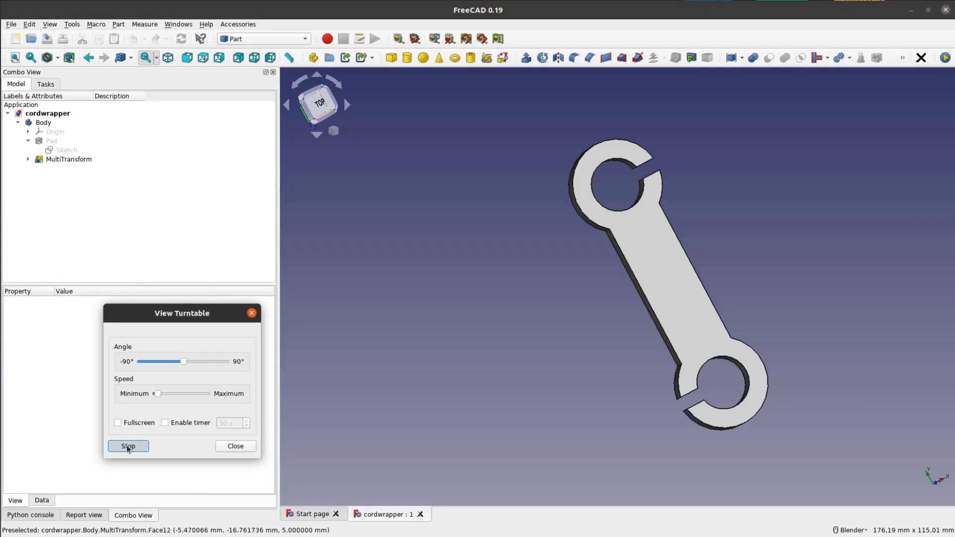